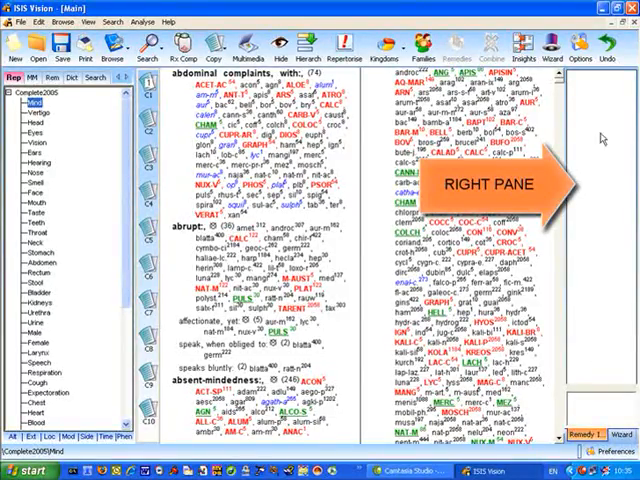
pyautogui.moveTo(604, 140)
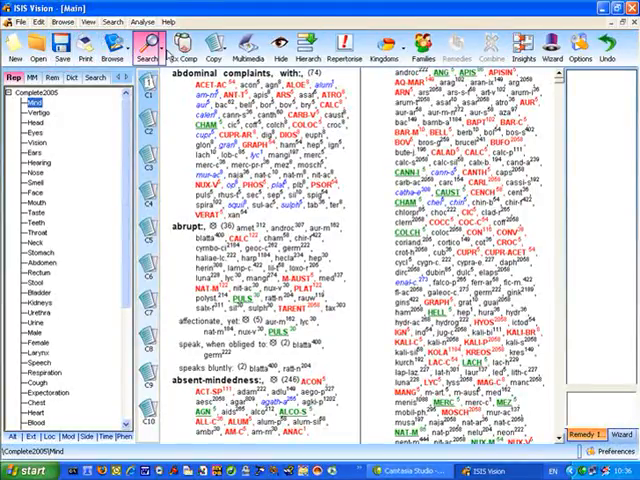
# Step: Explore the toolbar buttons and bring up the Options dialog on its Book order page
pyautogui.click(384, 46)
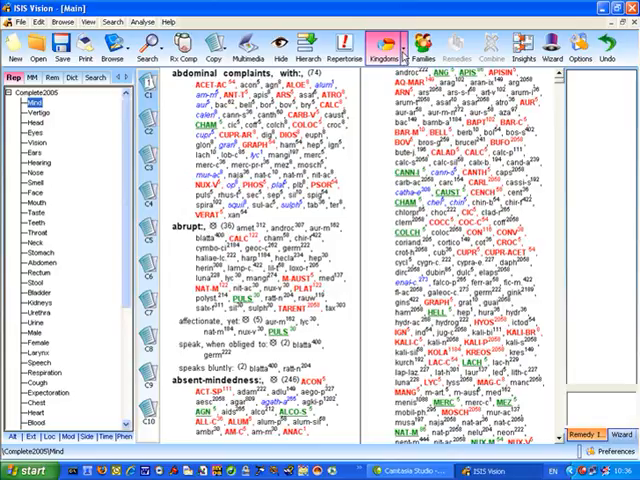
pyautogui.moveTo(404, 56)
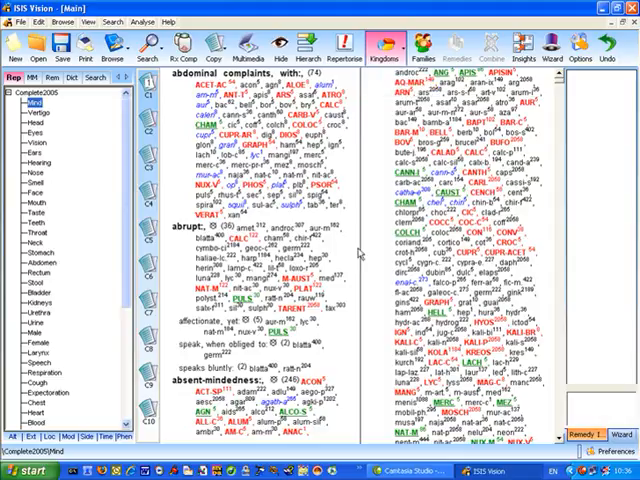
pyautogui.click(384, 48)
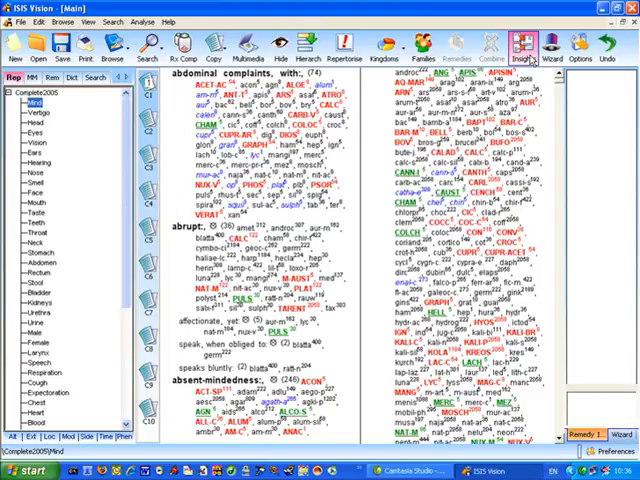
pyautogui.click(518, 44)
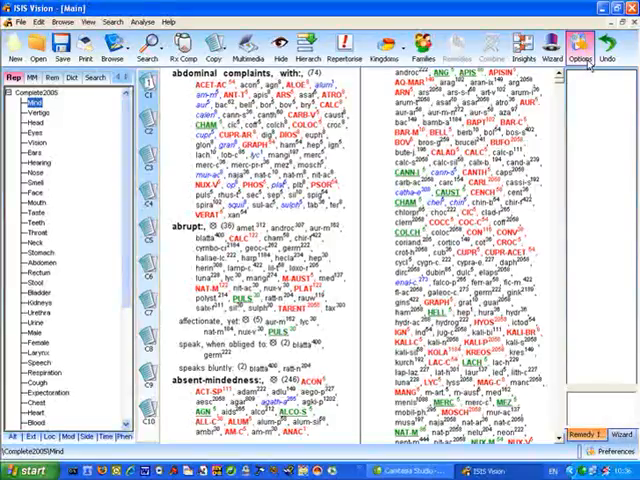
pyautogui.click(578, 44)
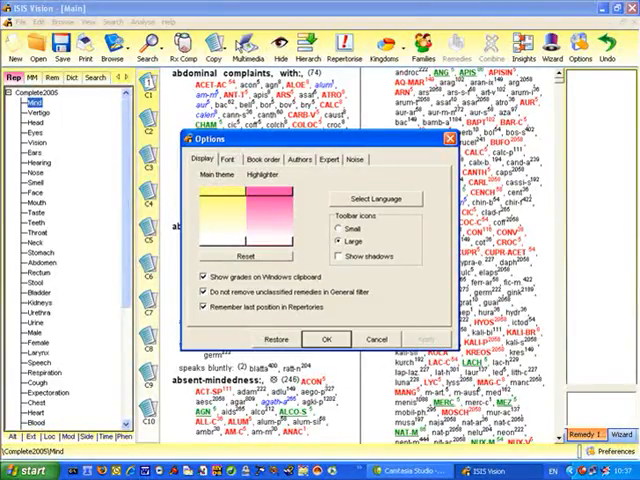
pyautogui.moveTo(36, 50)
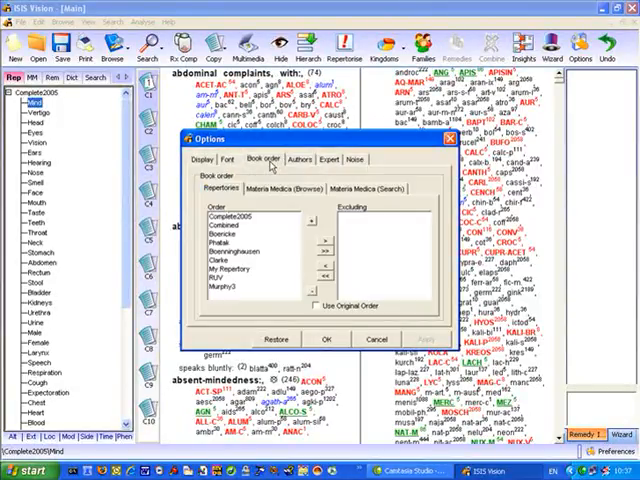
# Step: Review the Authors, Expert weighting and Noise-word settings pages in turn
pyautogui.click(296, 158)
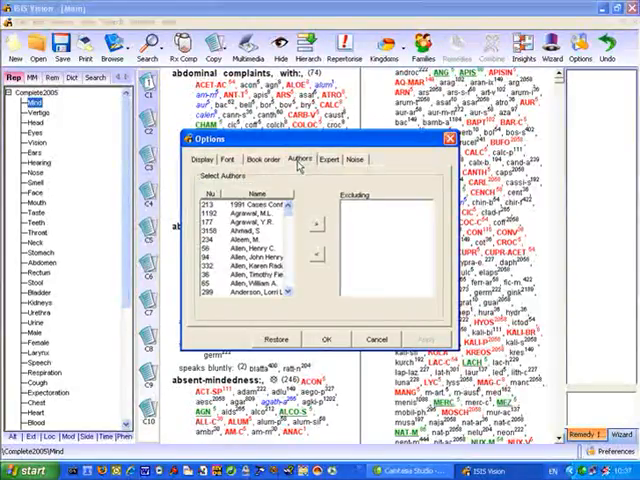
pyautogui.click(328, 158)
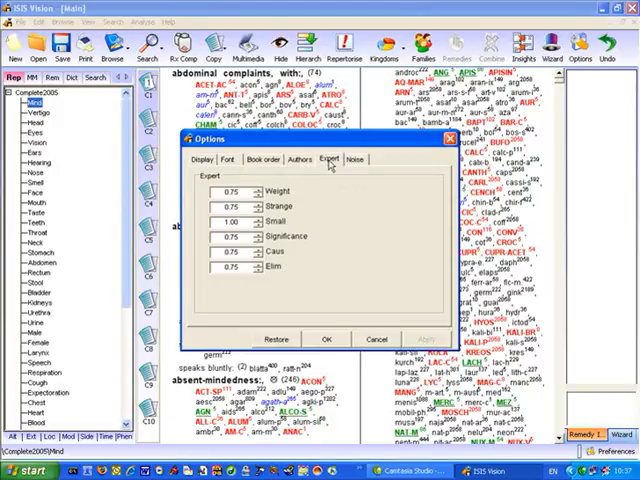
pyautogui.click(352, 160)
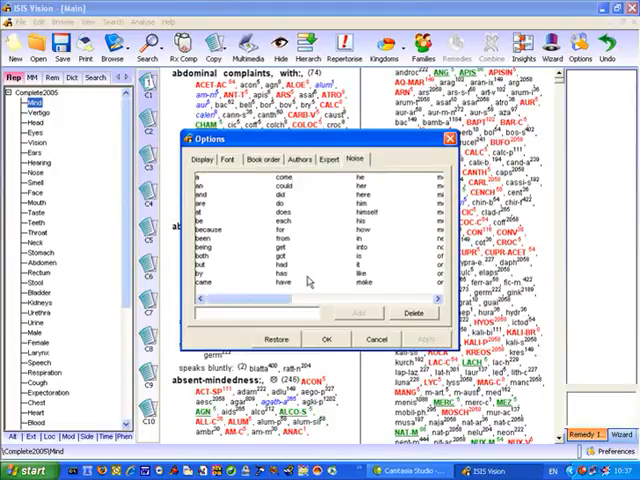
pyautogui.moveTo(330, 368)
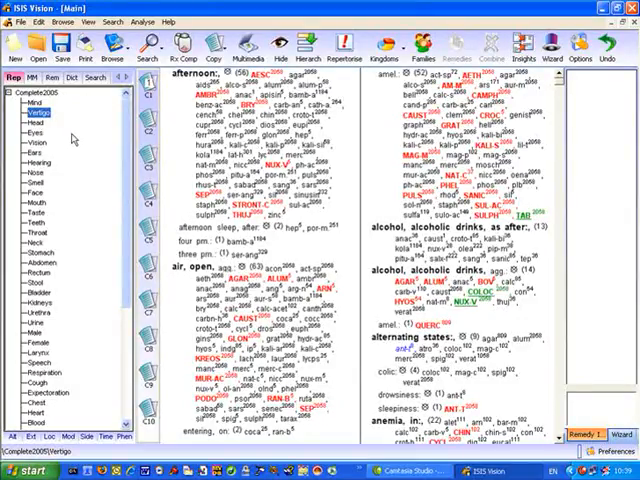
pyautogui.moveTo(60, 126)
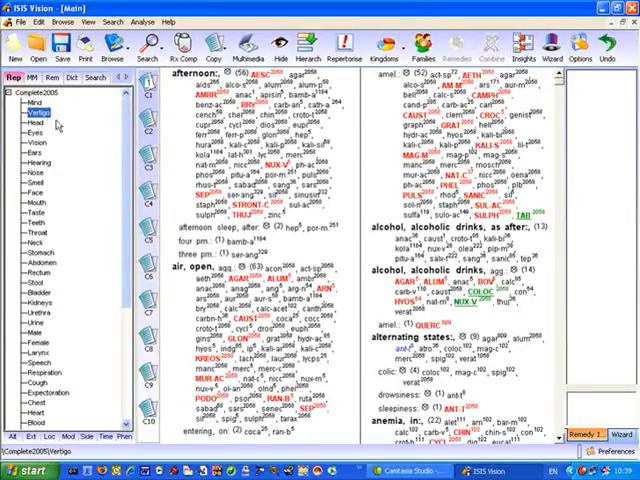
# Step: Bring up the chapter-handling menu in the chapter tree to change to the Head chapter
pyautogui.click(30, 76)
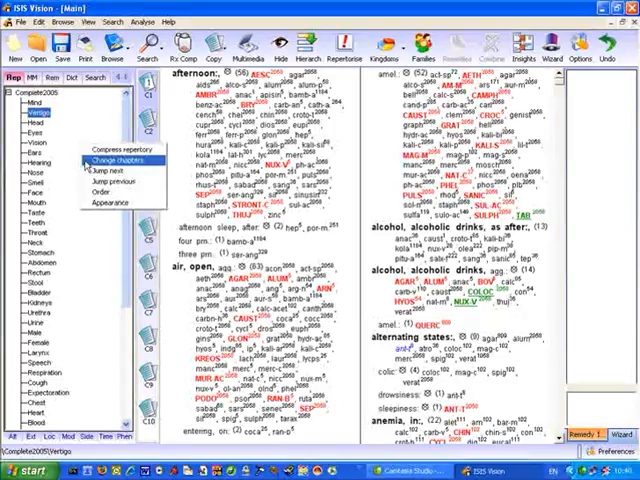
pyautogui.moveTo(100, 192)
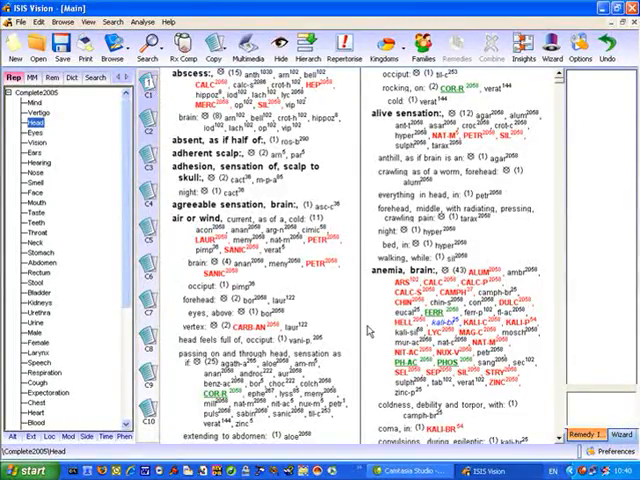
pyautogui.moveTo(368, 330)
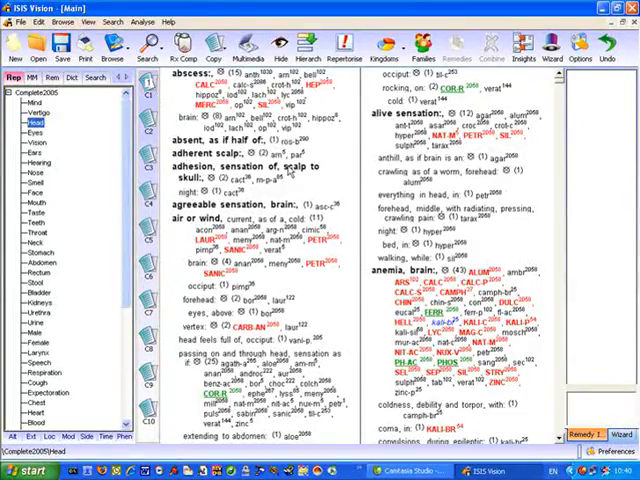
pyautogui.click(32, 76)
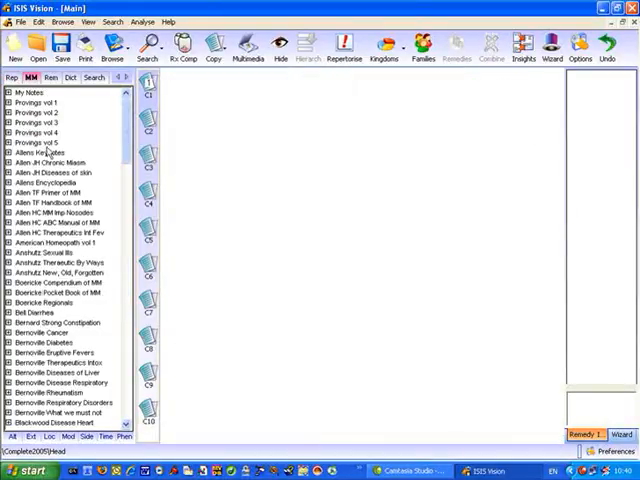
pyautogui.doubleClick(48, 152)
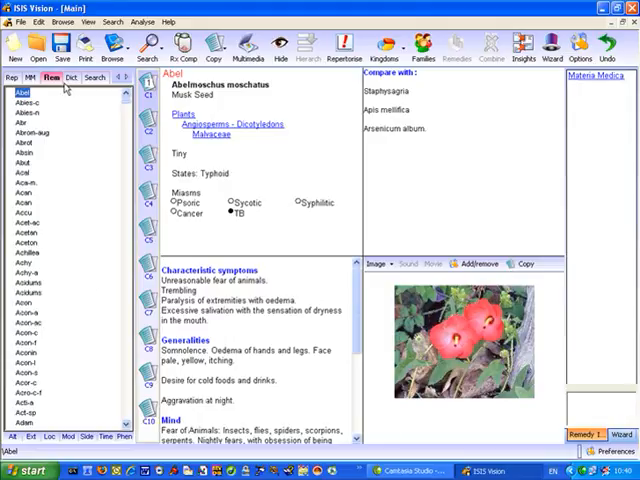
pyautogui.click(32, 76)
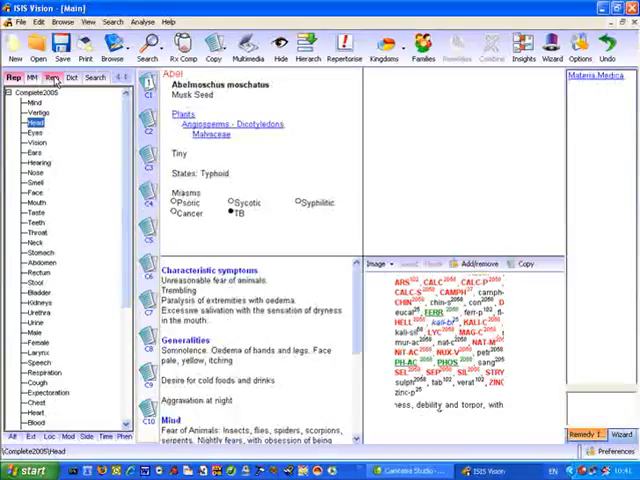
pyautogui.click(30, 76)
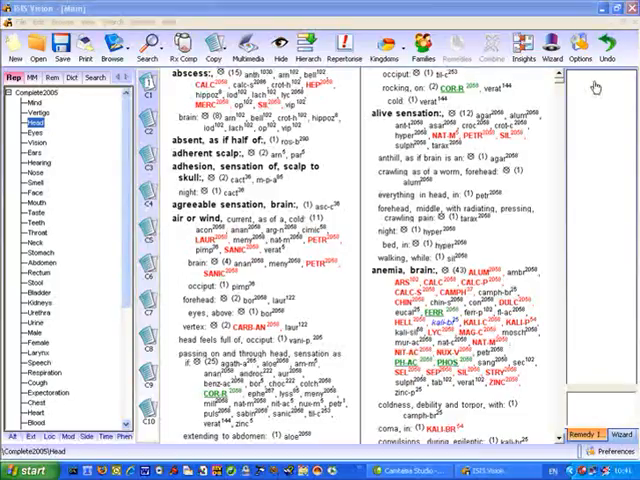
pyautogui.moveTo(478, 192)
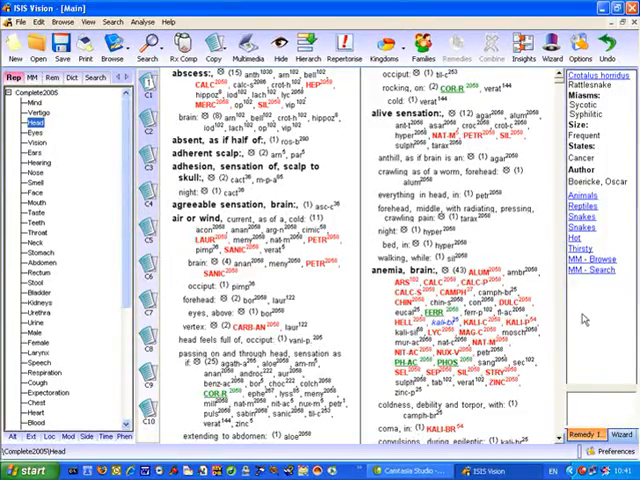
pyautogui.moveTo(588, 320)
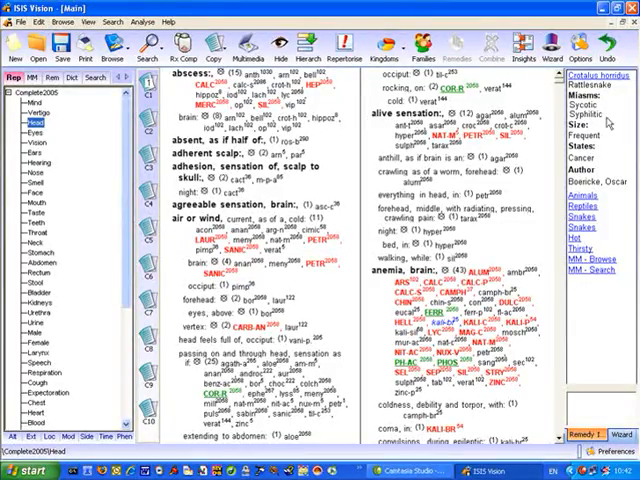
pyautogui.moveTo(608, 140)
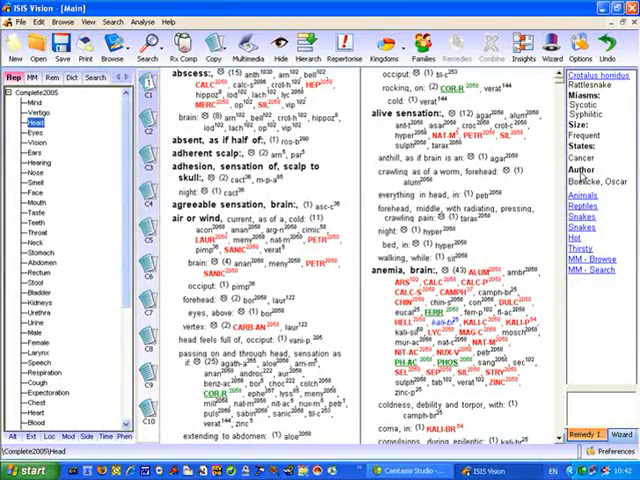
pyautogui.moveTo(620, 196)
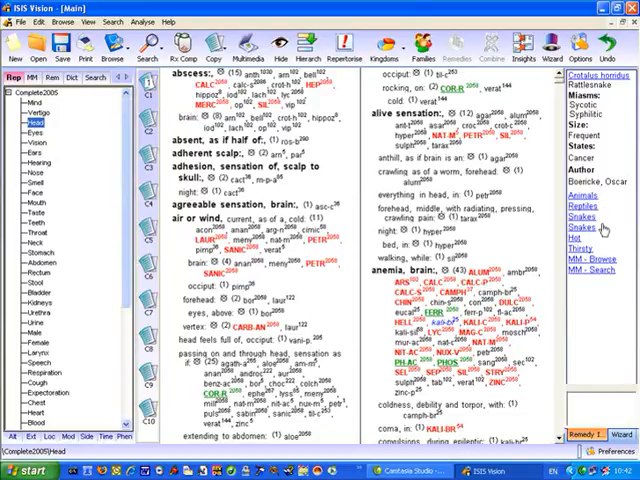
pyautogui.moveTo(590, 246)
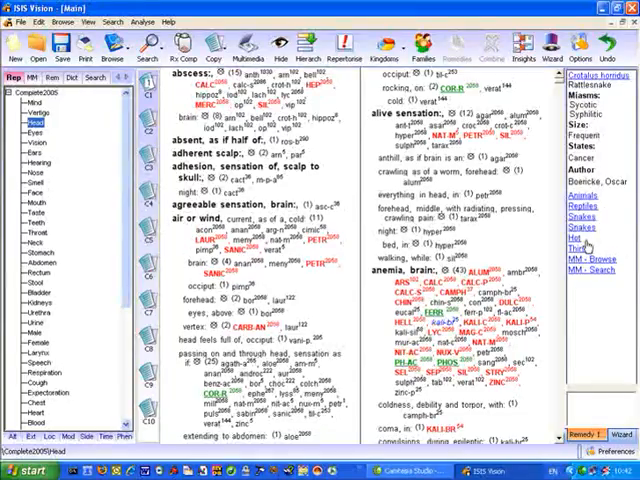